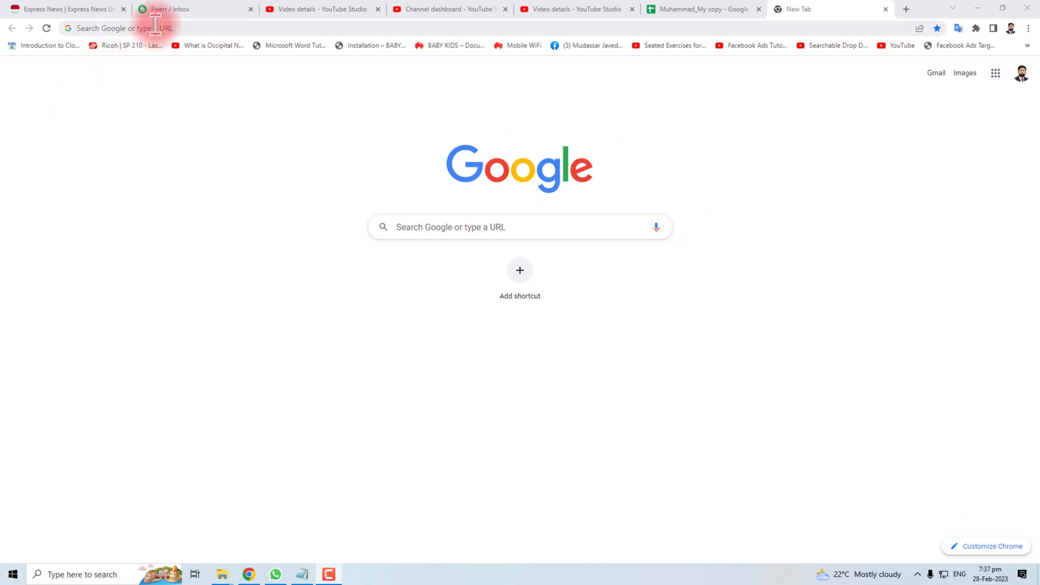
Step: Go to google.com and search for 'google lighthouse chrome extension'
{"action": "type", "text": "google.com"}
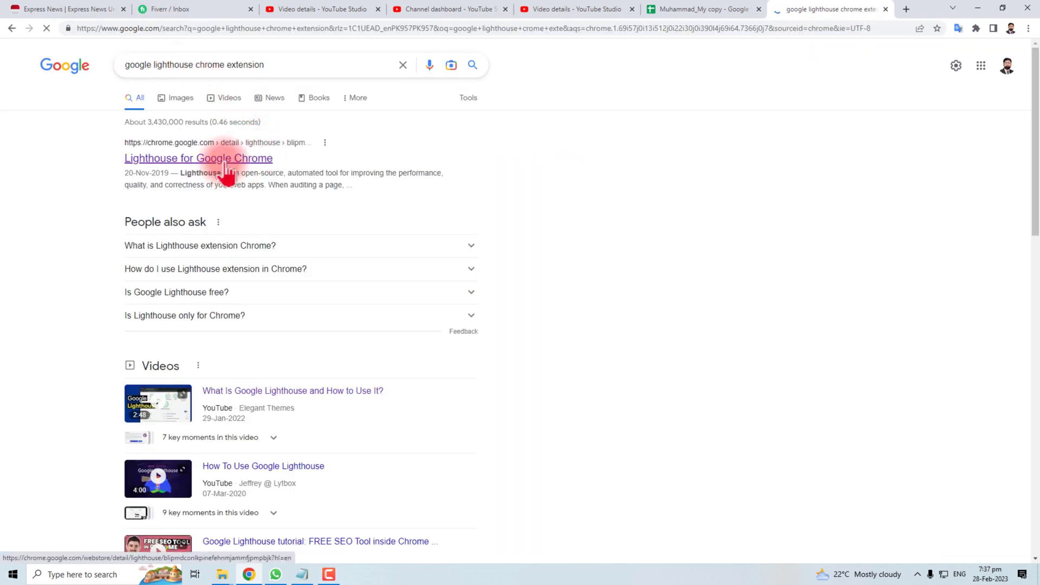
Step: Add the 'Lighthouse for Google Chrome' extension from its Chrome Web Store page
{"action": "left_click", "coordinate": [198, 157]}
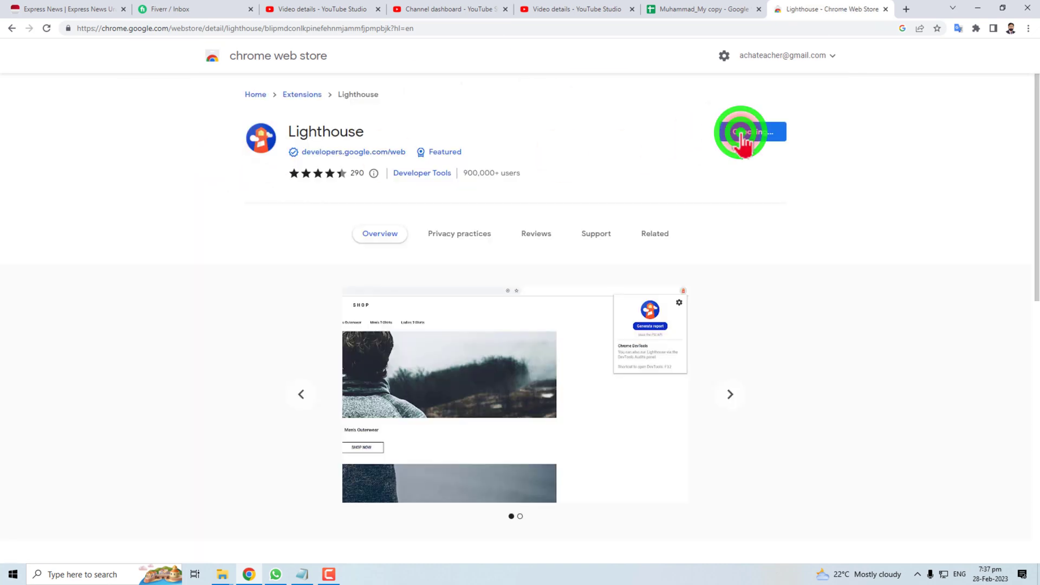
{"action": "left_click", "coordinate": [752, 131]}
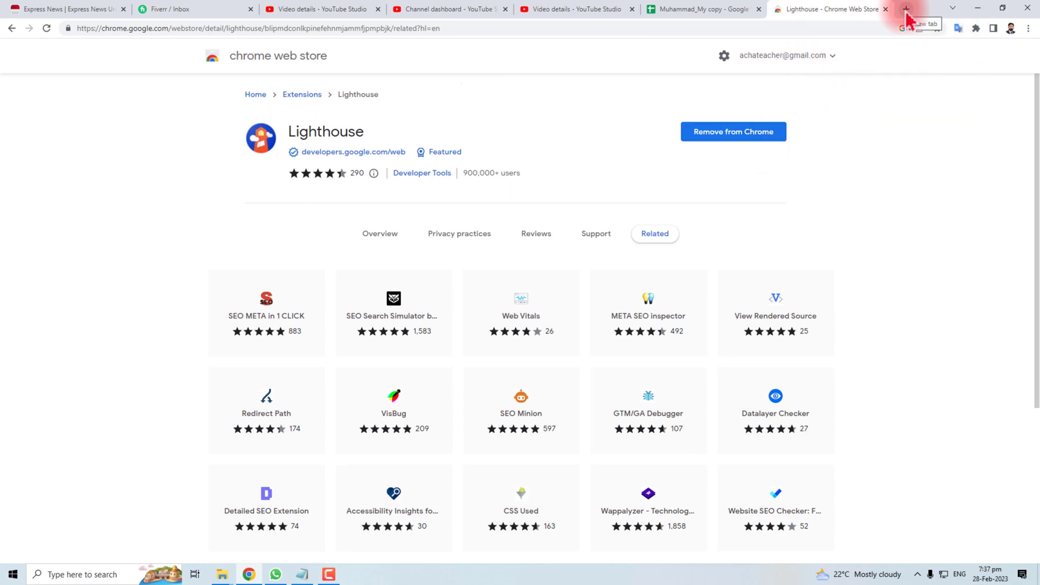
Step: Run a Lighthouse report on achateacher.com from the toolbar icon (performance 44, accessibility 97, best practices 100)
{"action": "left_click", "coordinate": [906, 8]}
{"action": "type", "text": "https://achateacher.com"}
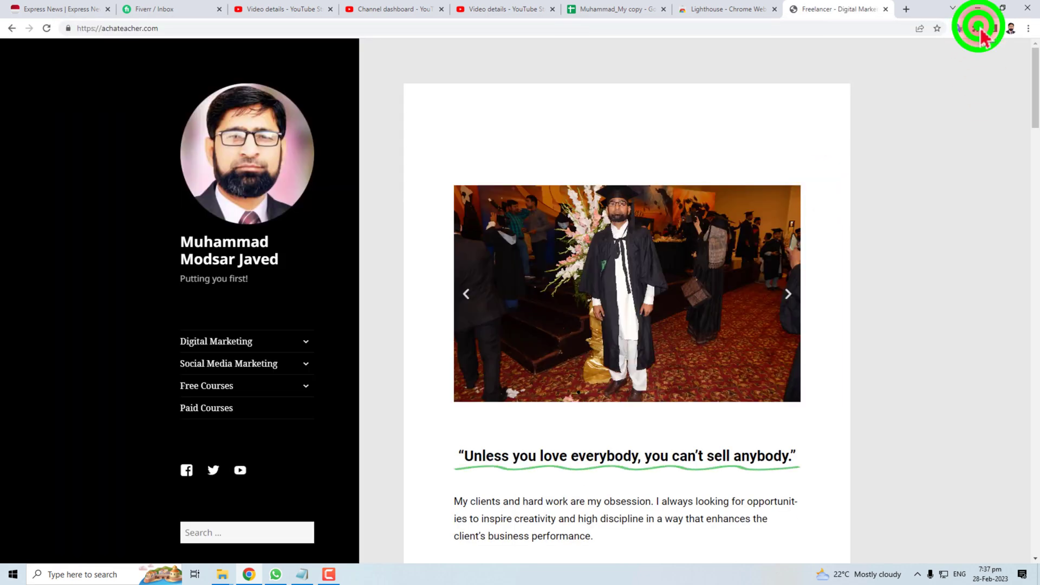
{"action": "left_click", "coordinate": [976, 28]}
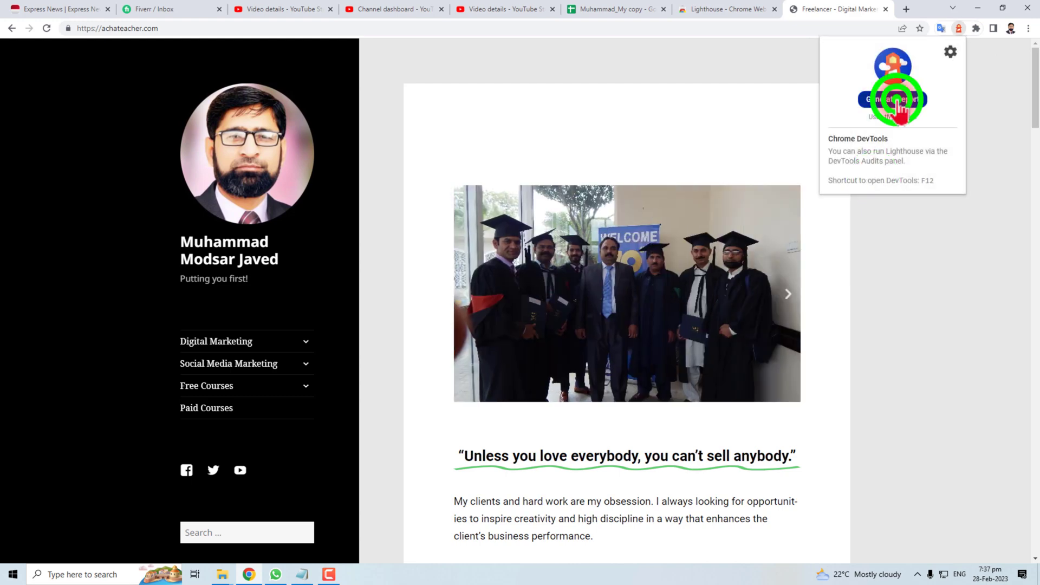
{"action": "left_click", "coordinate": [892, 99]}
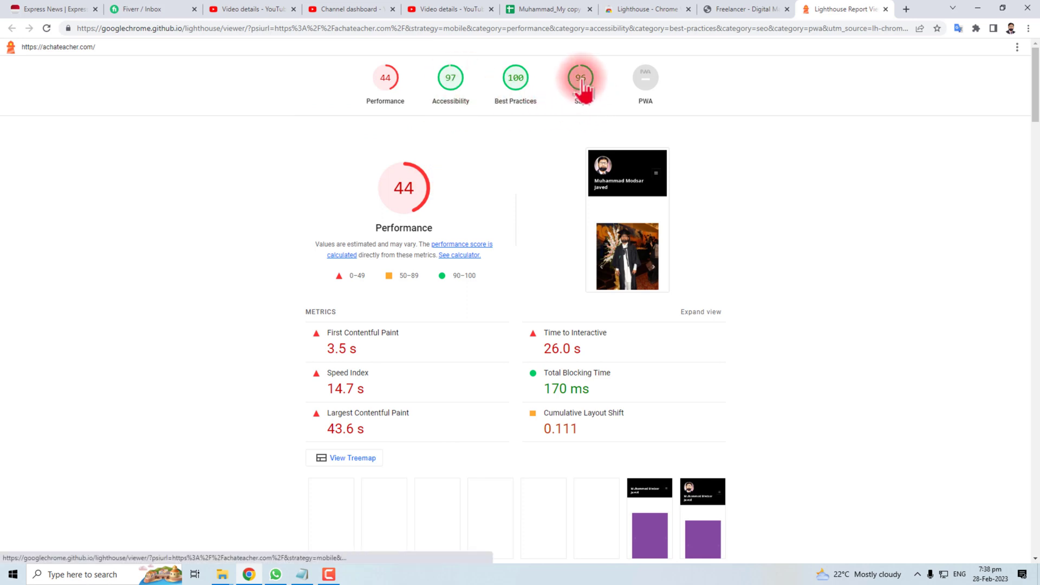
{"action": "mouse_move", "coordinate": [330, 335]}
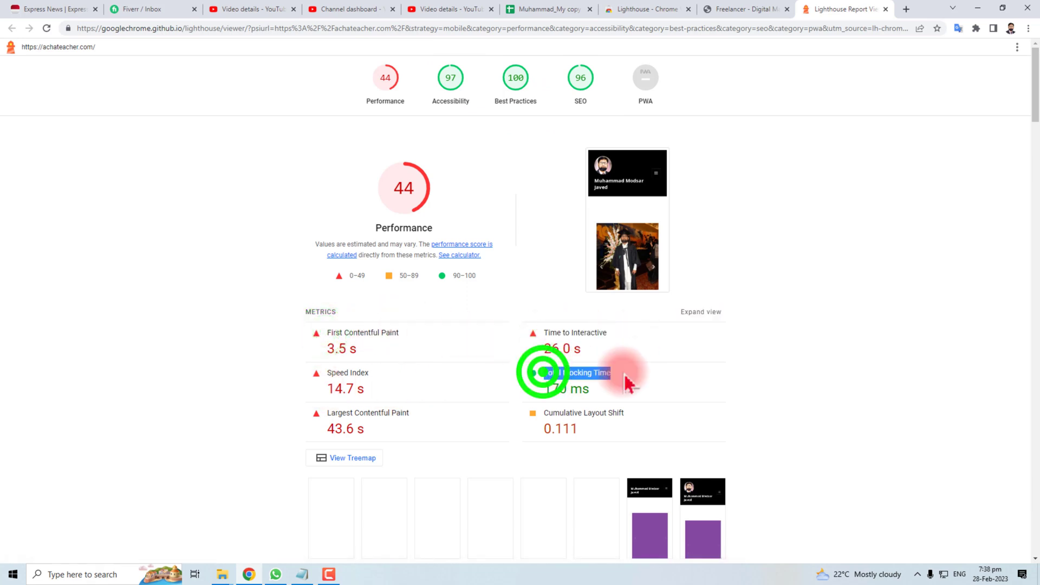
Step: Scroll past Opportunities and Diagnostics to the Accessibility section scoring 97 with a colour-contrast flag
{"action": "scroll", "scroll_direction": "down", "scroll_amount": 3}
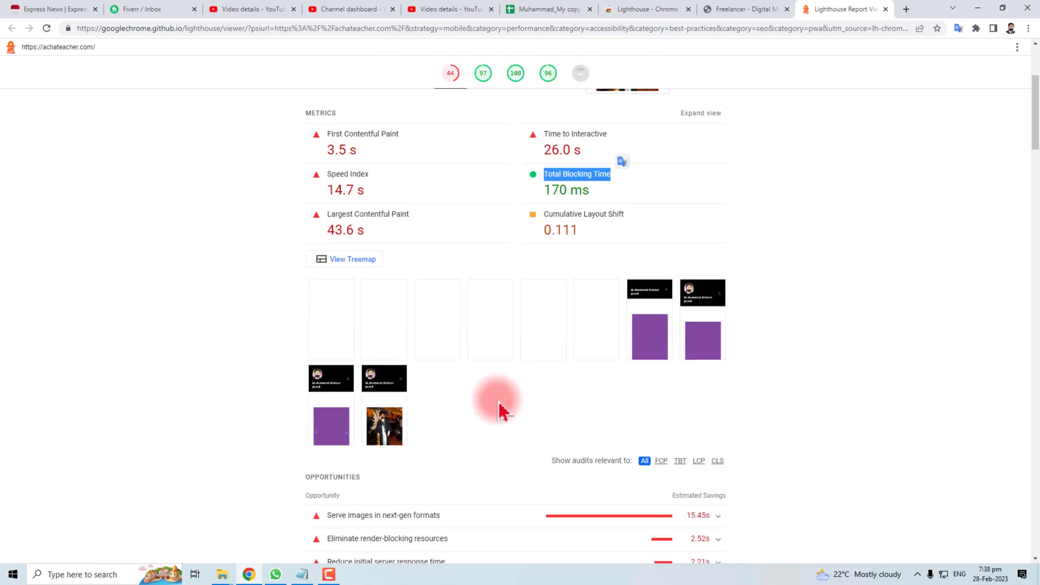
{"action": "scroll", "scroll_direction": "down", "scroll_amount": 3}
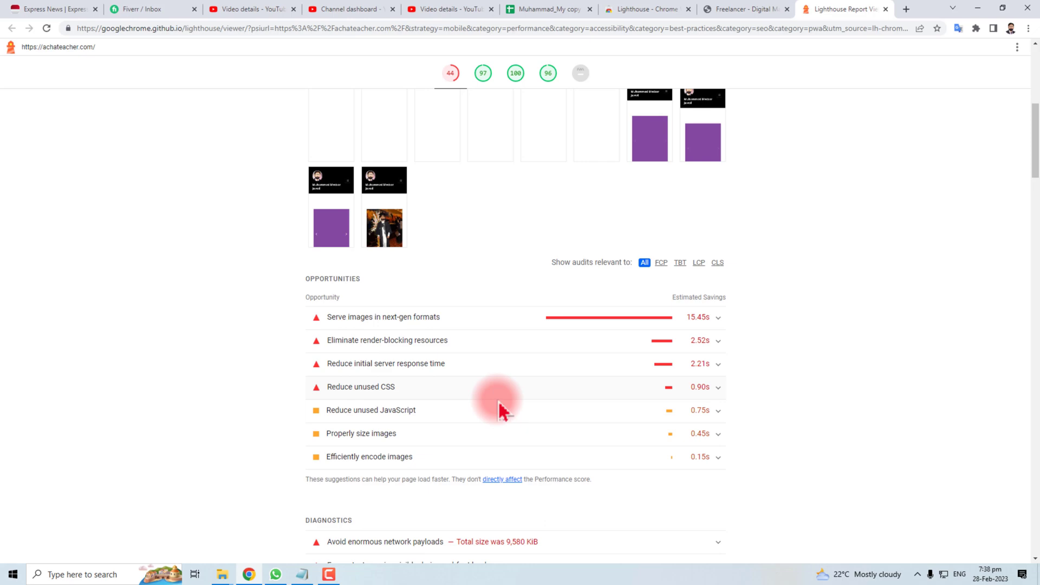
{"action": "scroll", "scroll_direction": "down", "scroll_amount": 3}
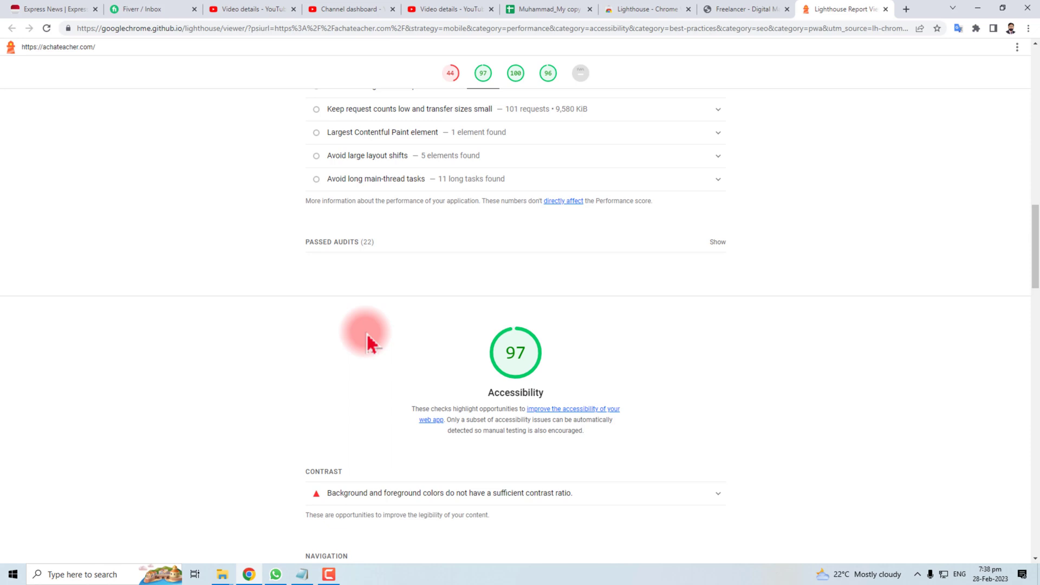
{"action": "mouse_move", "coordinate": [370, 345]}
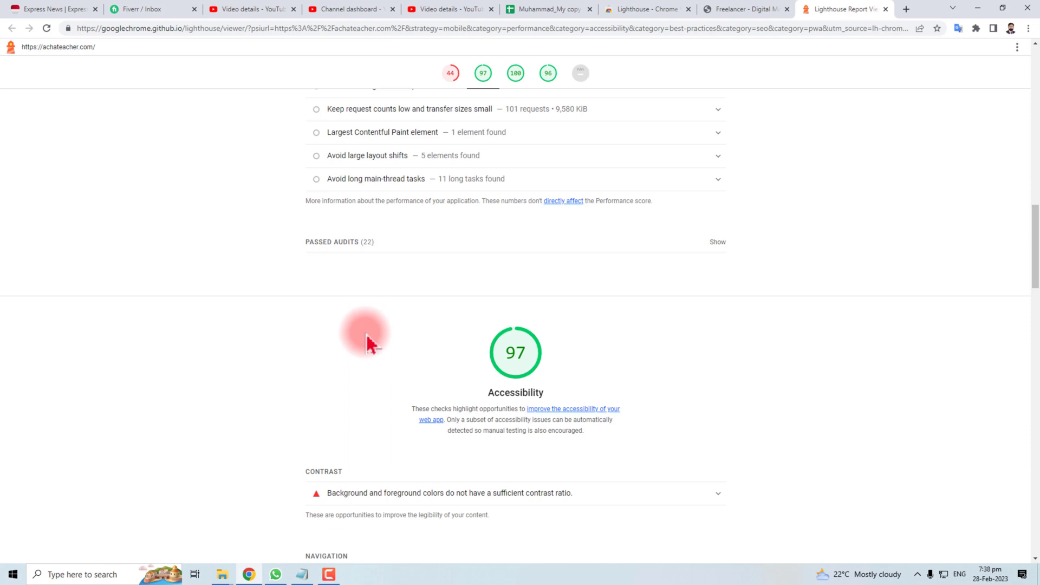